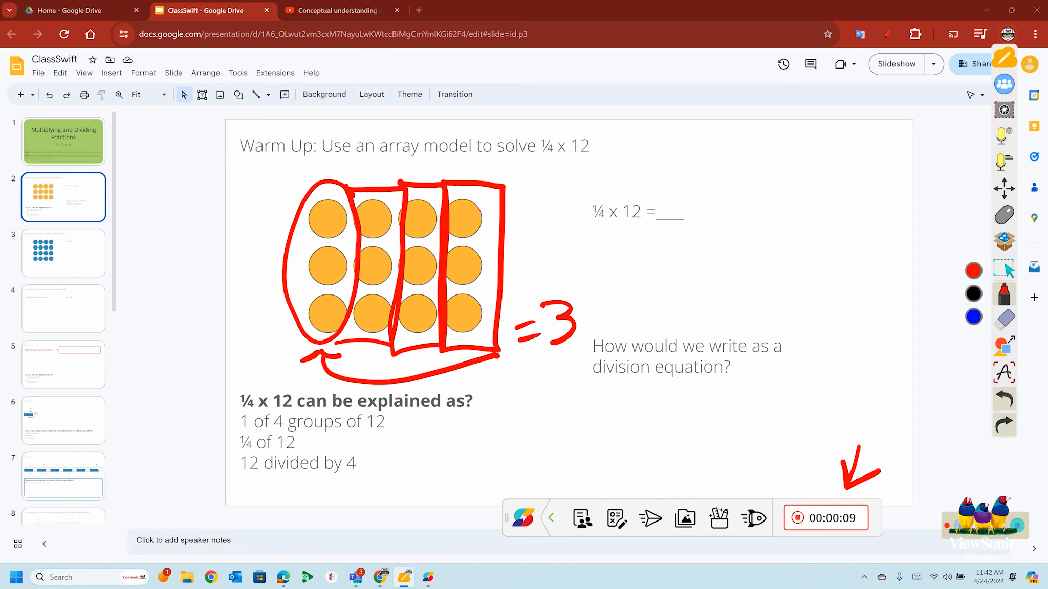
# Start a screen-capture question and frame the '¼ x 12 can be explained as?' explanation text as the capture area.
pyautogui.click(616, 519)
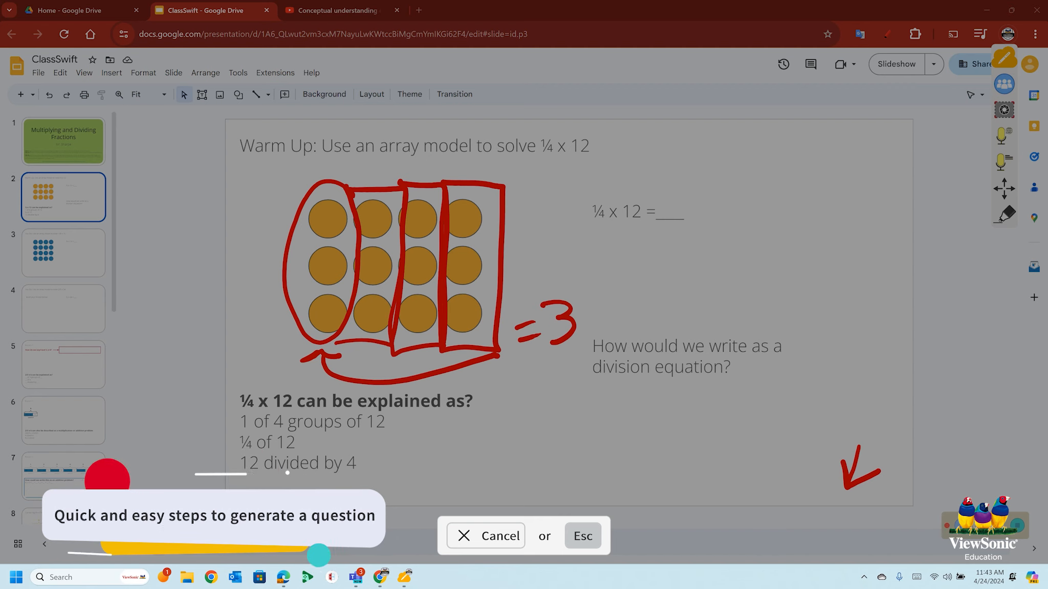
pyautogui.click(486, 535)
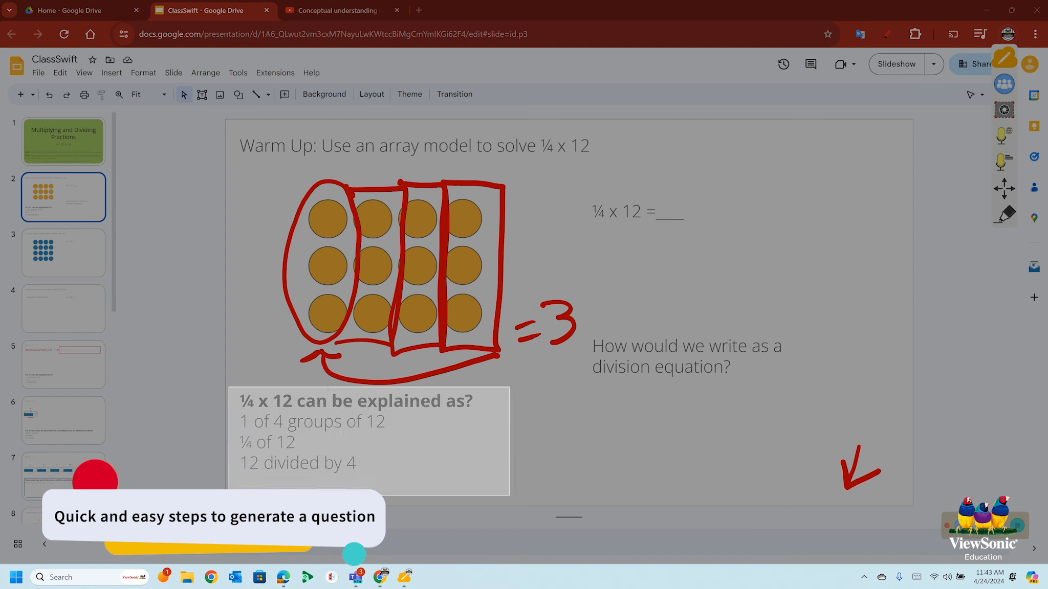